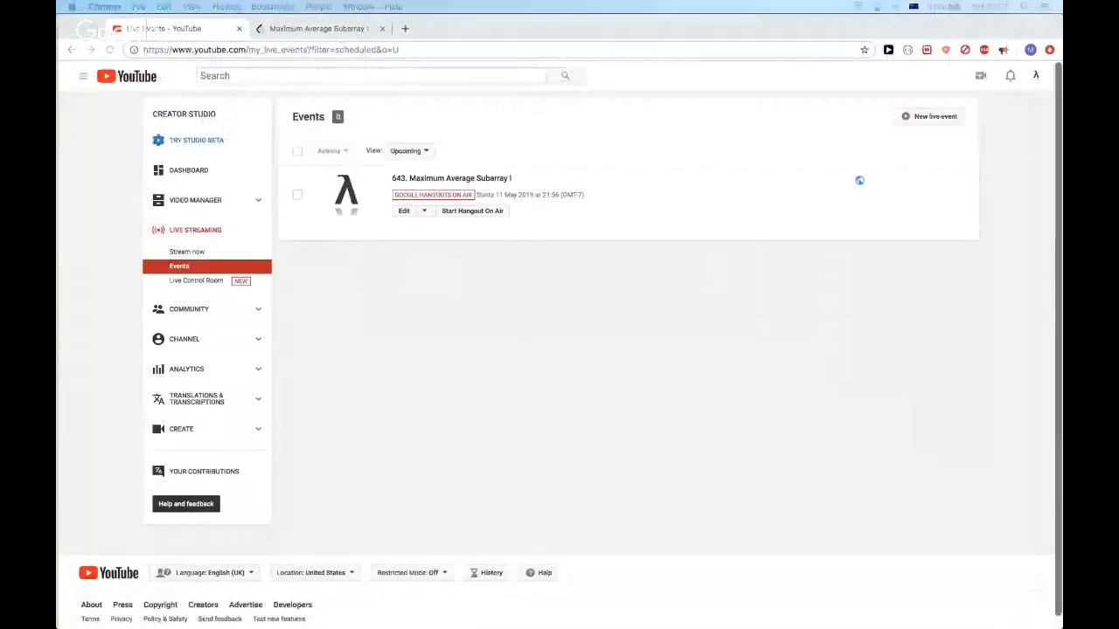
# Step: Review problem 643, highlighting 'Subarray' in the title and the window length k in the description
pyautogui.click(317, 28)
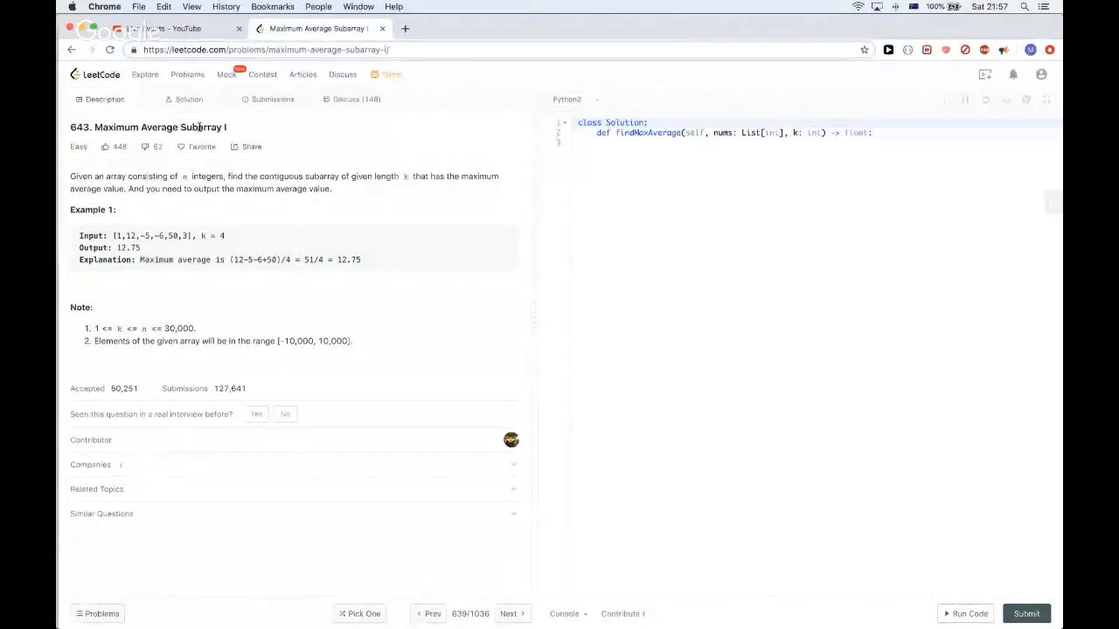
pyautogui.doubleClick(201, 126)
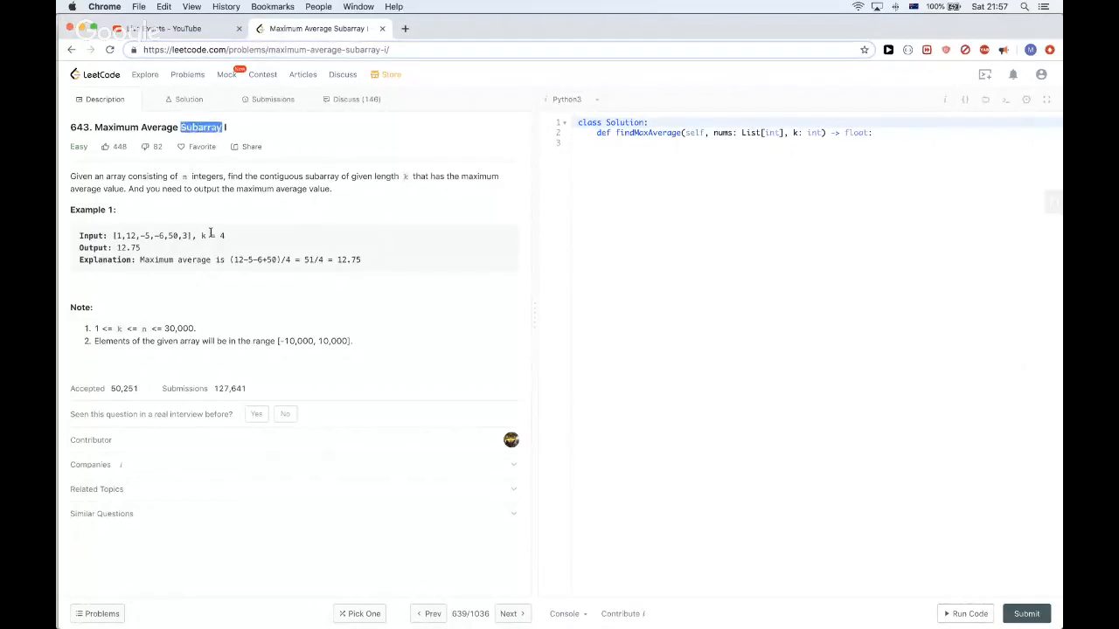
pyautogui.moveTo(521, 182)
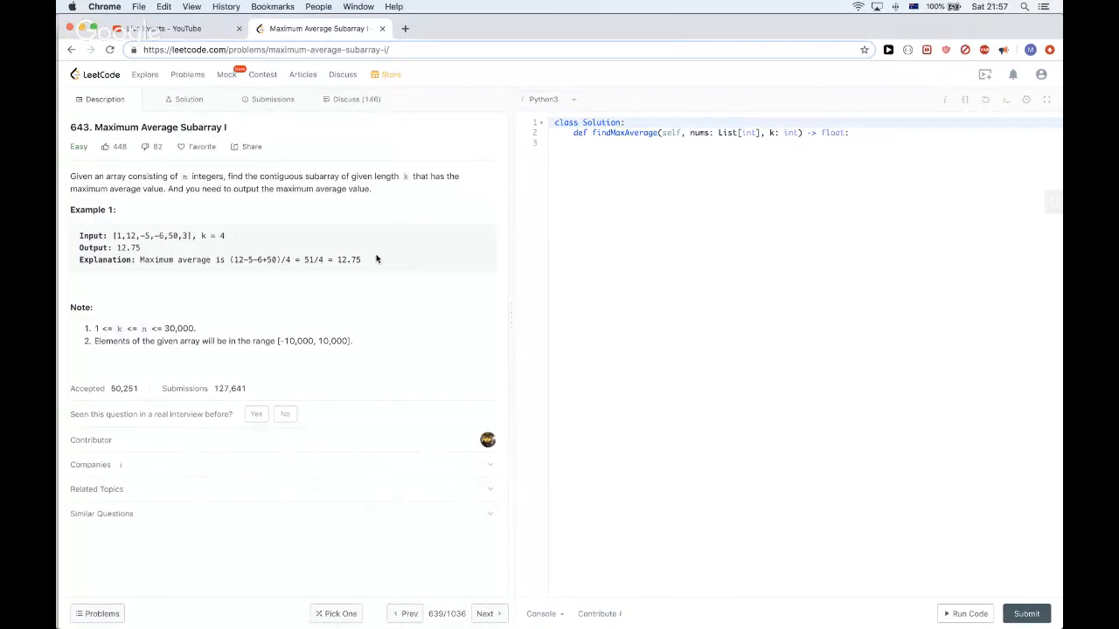
pyautogui.moveTo(409, 201)
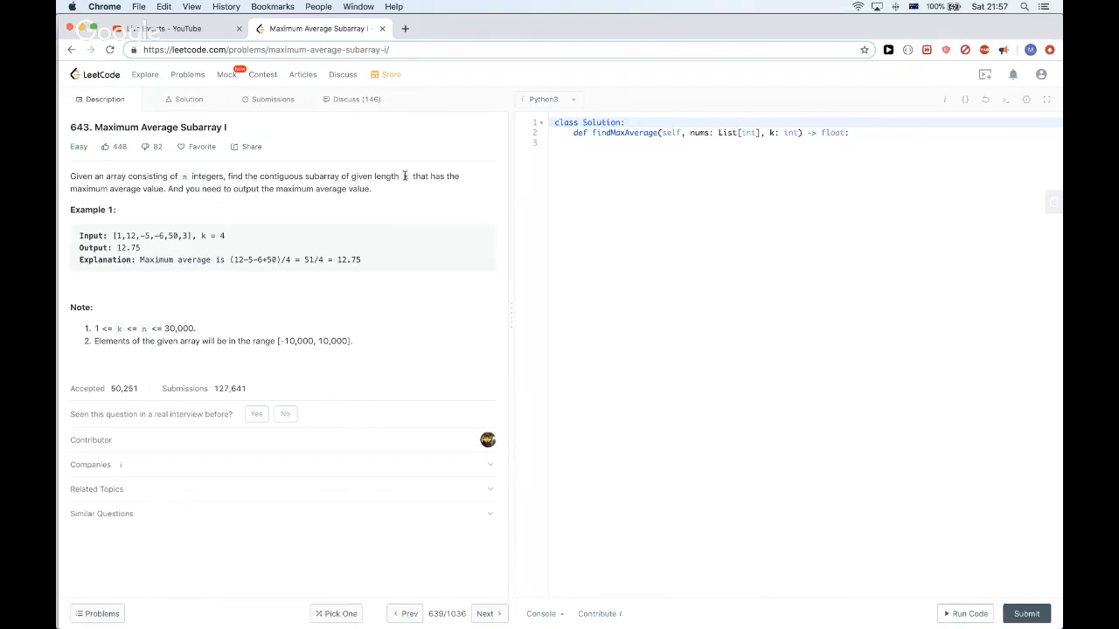
pyautogui.doubleClick(404, 175)
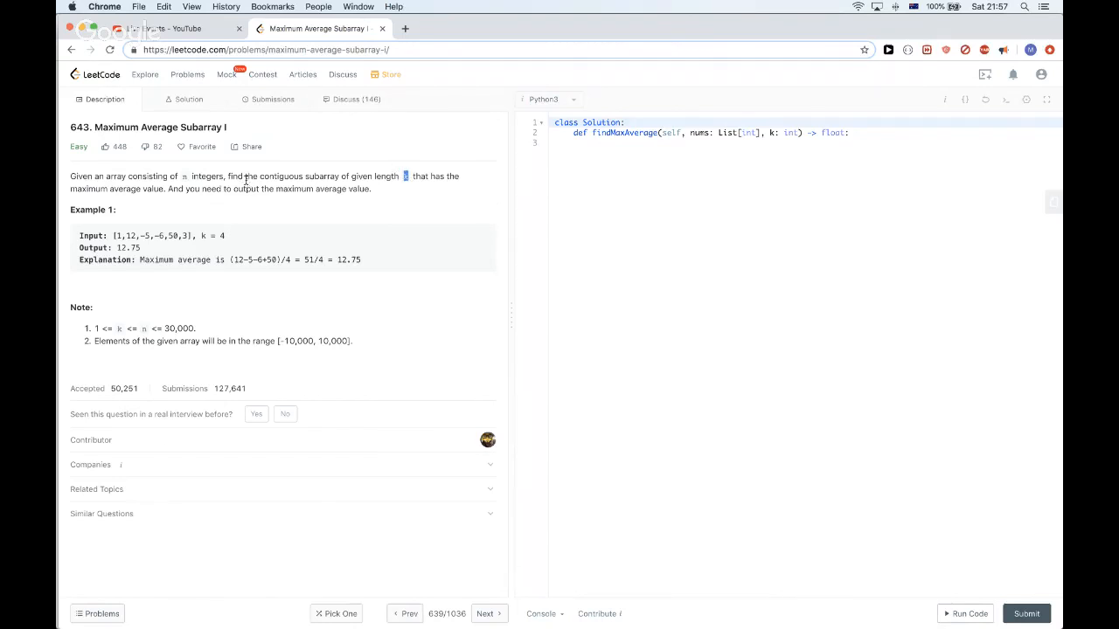
pyautogui.moveTo(161, 199)
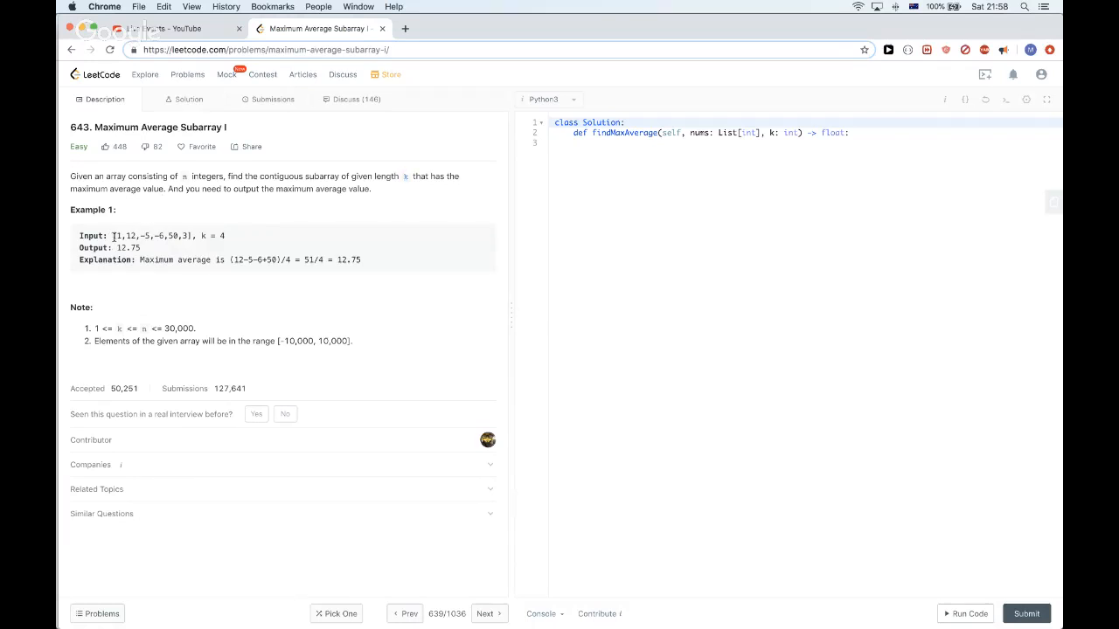
# Step: Highlight parts of the example input — its start, the -5,-6 values and the 12
pyautogui.moveTo(112, 236); pyautogui.dragTo(166, 236)
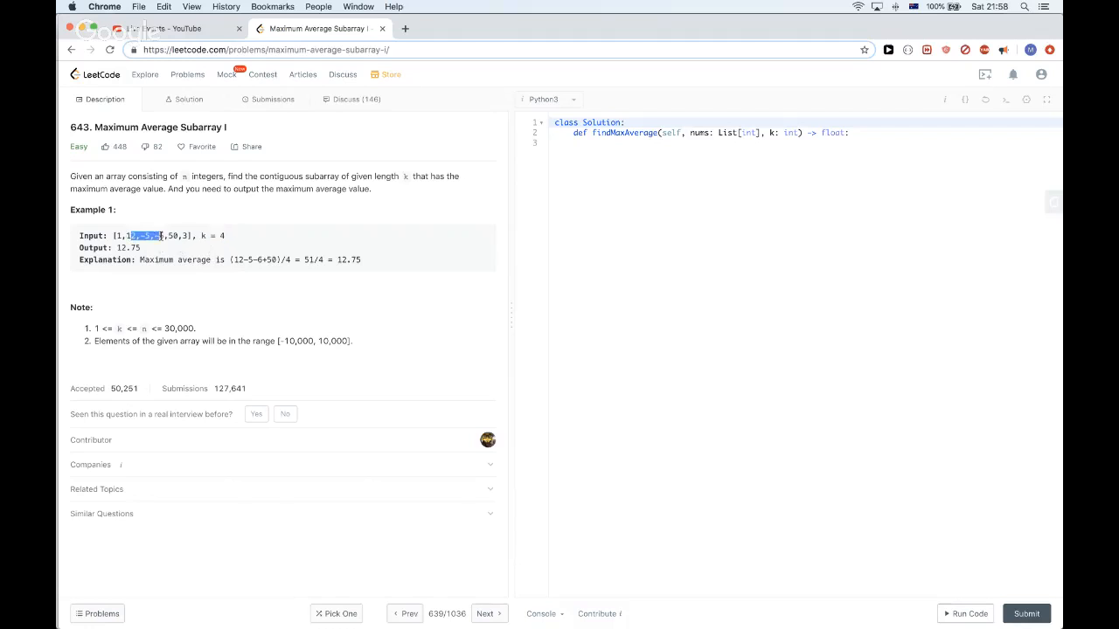
pyautogui.moveTo(132, 236); pyautogui.dragTo(178, 236)
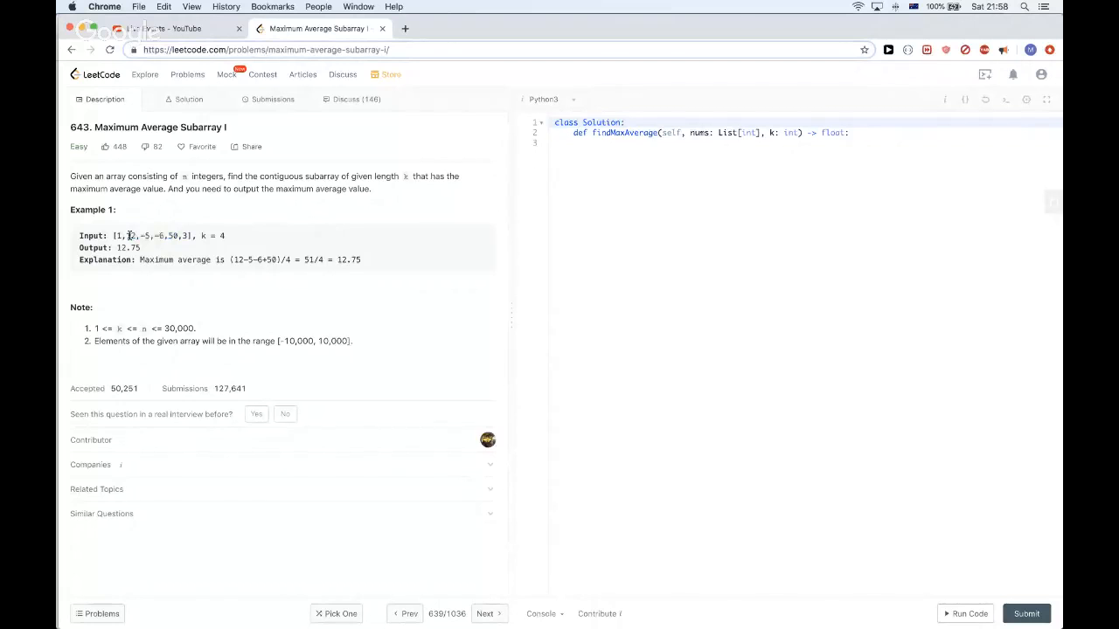
pyautogui.moveTo(126, 236); pyautogui.dragTo(179, 236)
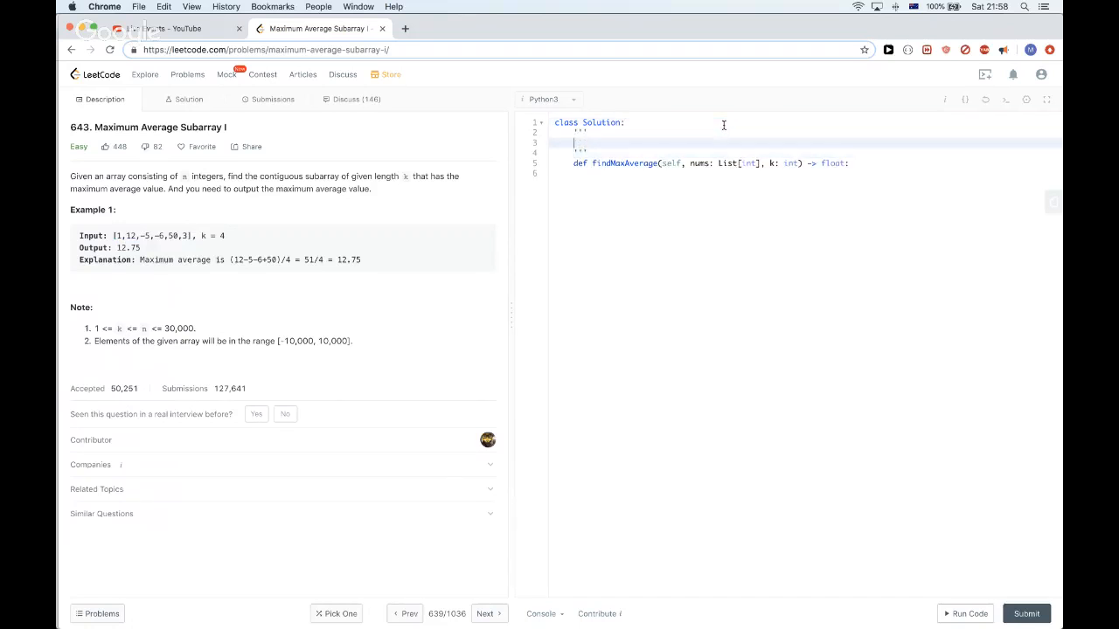
# Step: Note the example array [1,12,-5,-6,50,3] in the comment block and start a line beneath it
pyautogui.write('[1,12,-5,-6,50,3]')
pyautogui.write('^         ^')
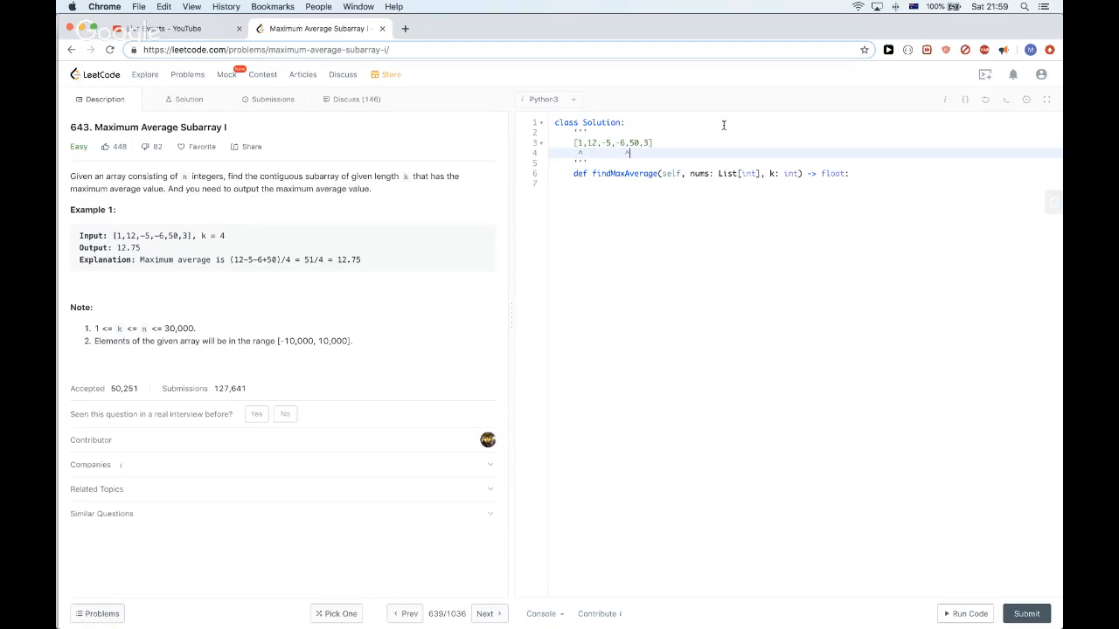
pyautogui.press('Enter')
pyautogui.write('^        ^')
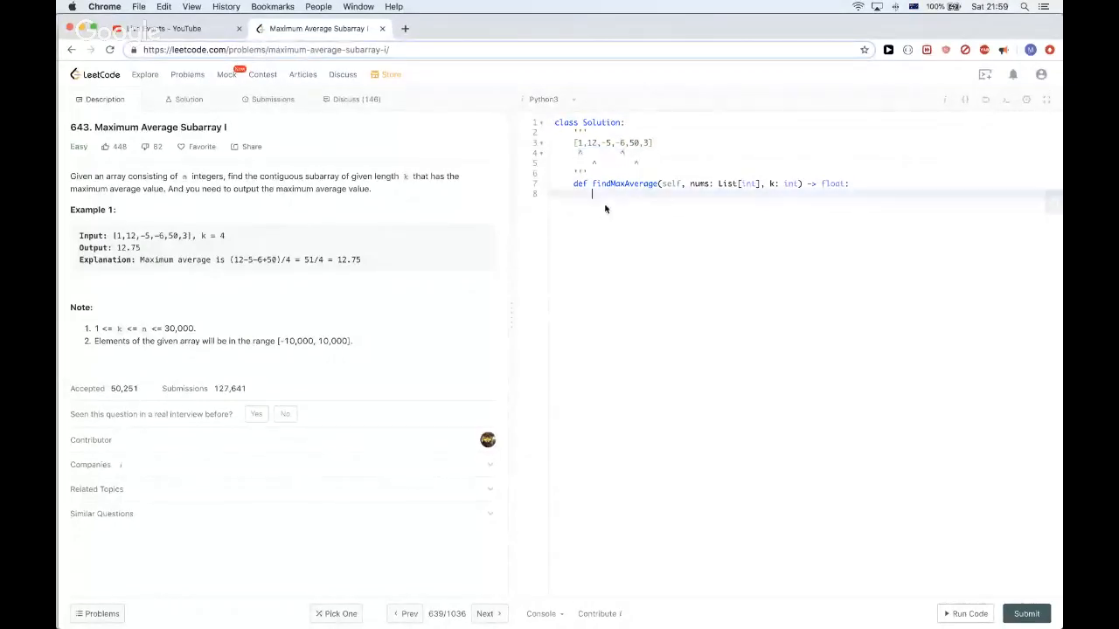
# Step: Initialise maxSum = windowSum = sum(nums[:k]) in the method body
pyautogui.write('window')
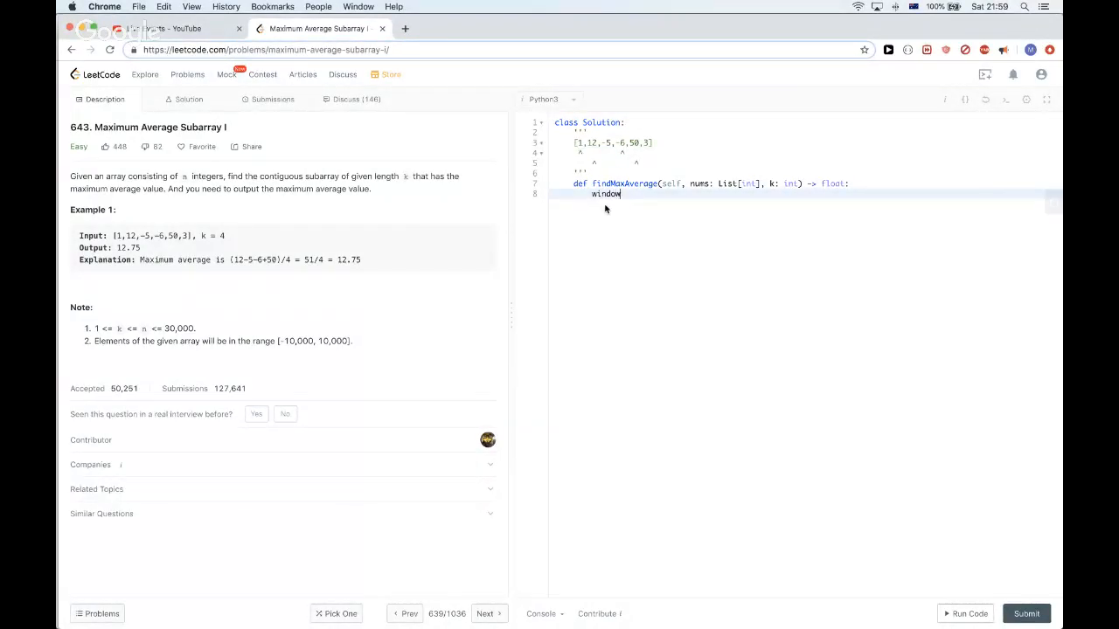
pyautogui.write('Sum =')
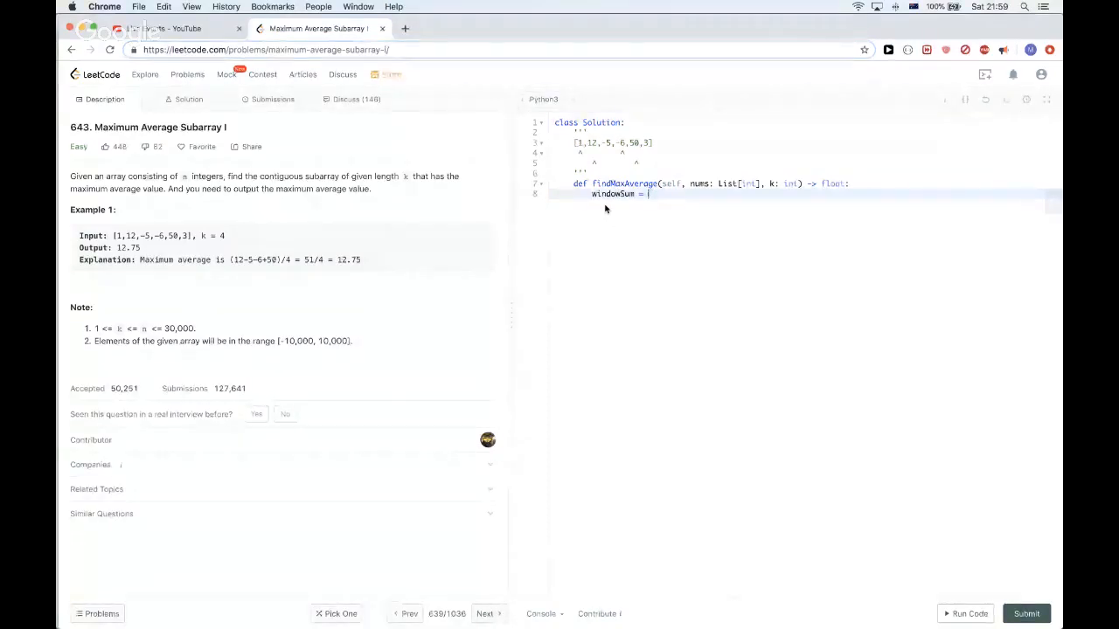
pyautogui.write('sum()')
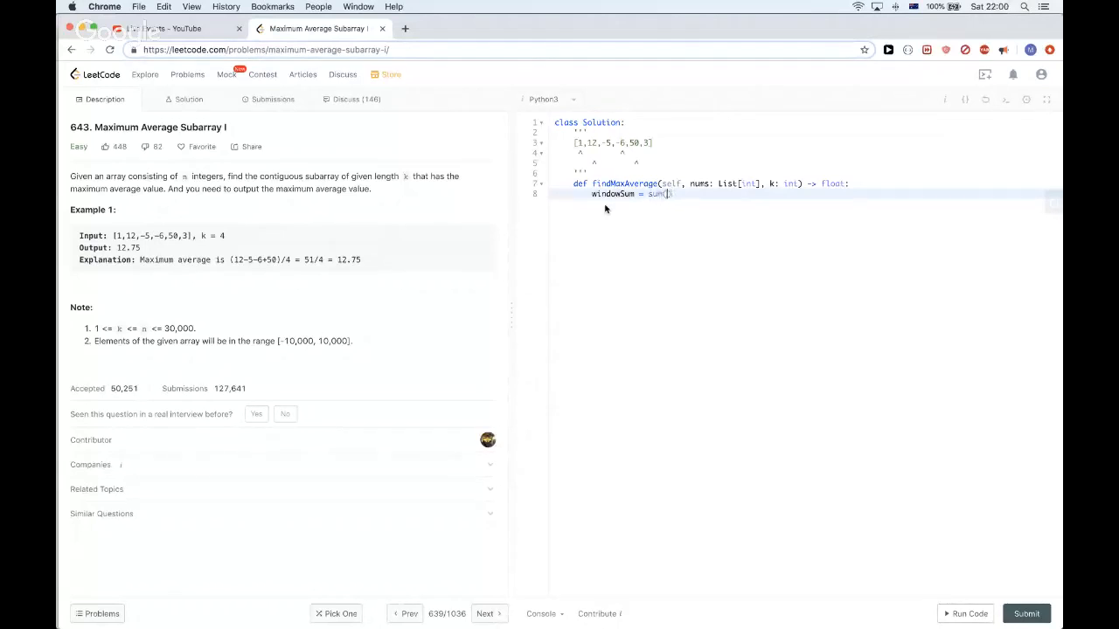
pyautogui.write('nums[:]')
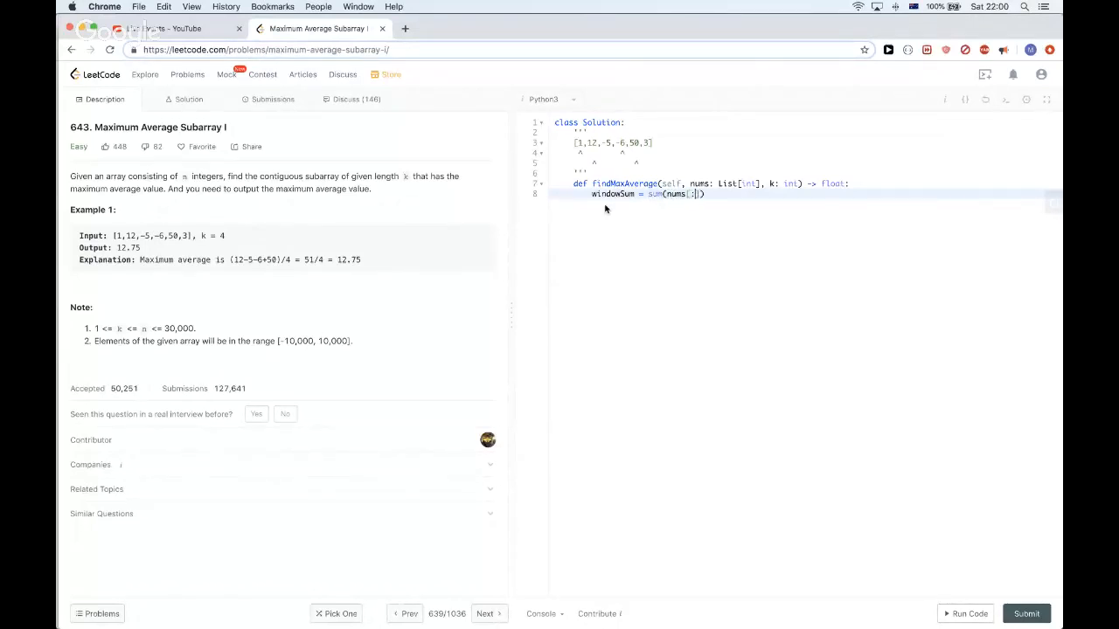
pyautogui.write('k')
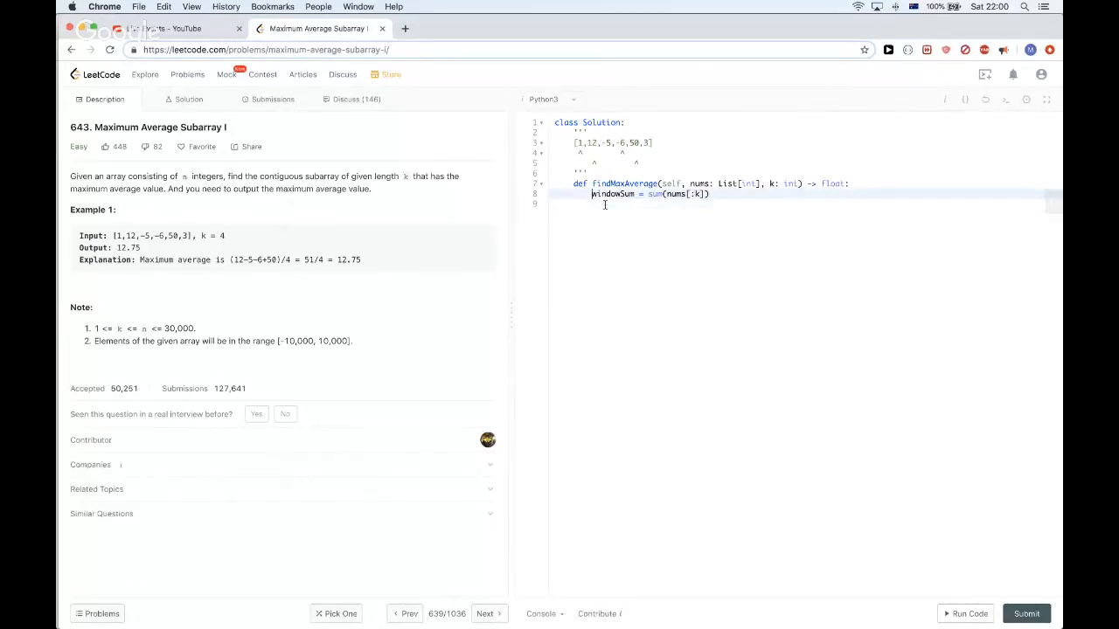
pyautogui.write('maxSum=')
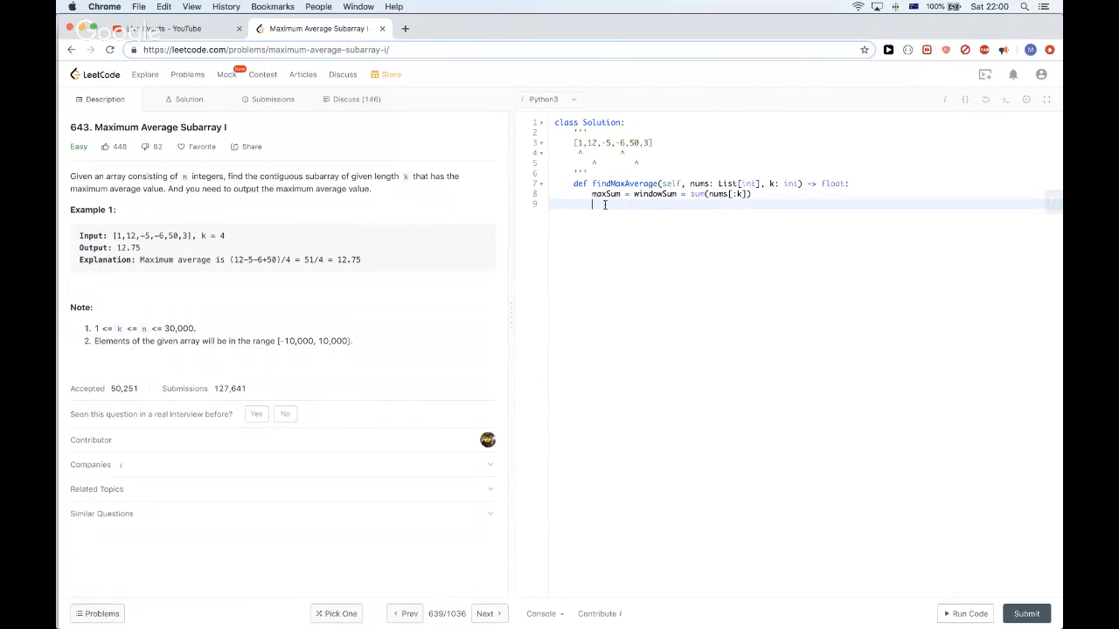
# Step: Begin the loop for i in range(k, len(nums))
pyautogui.write('for i in range(k, len(nums)):')
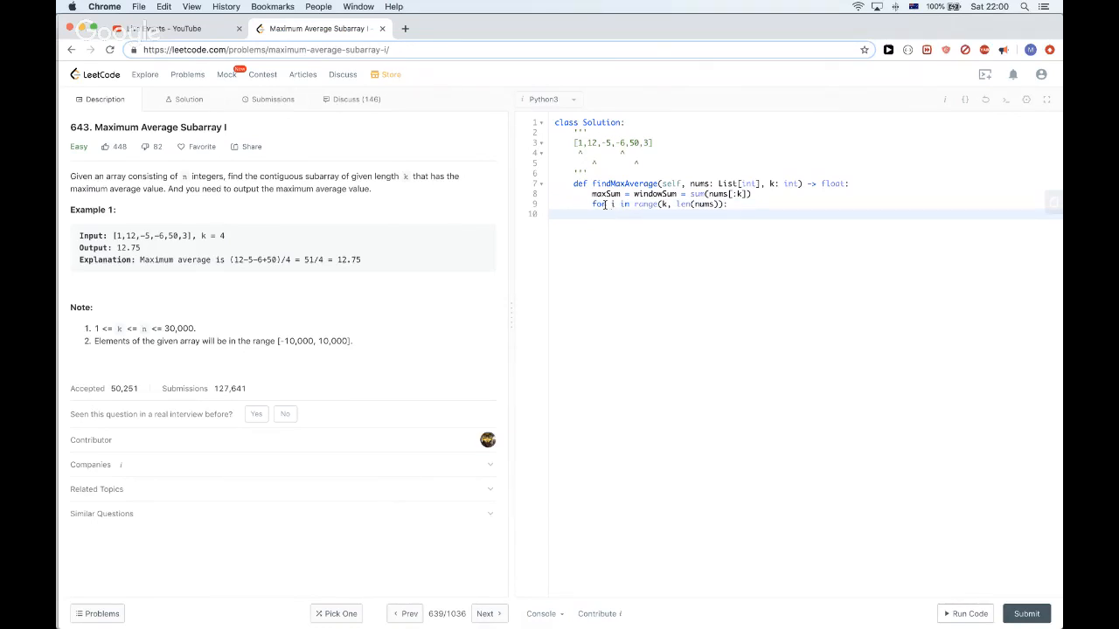
# Step: Slide the window with windowSum += nums[i] - nums[i - k]
pyautogui.write('windowSum')
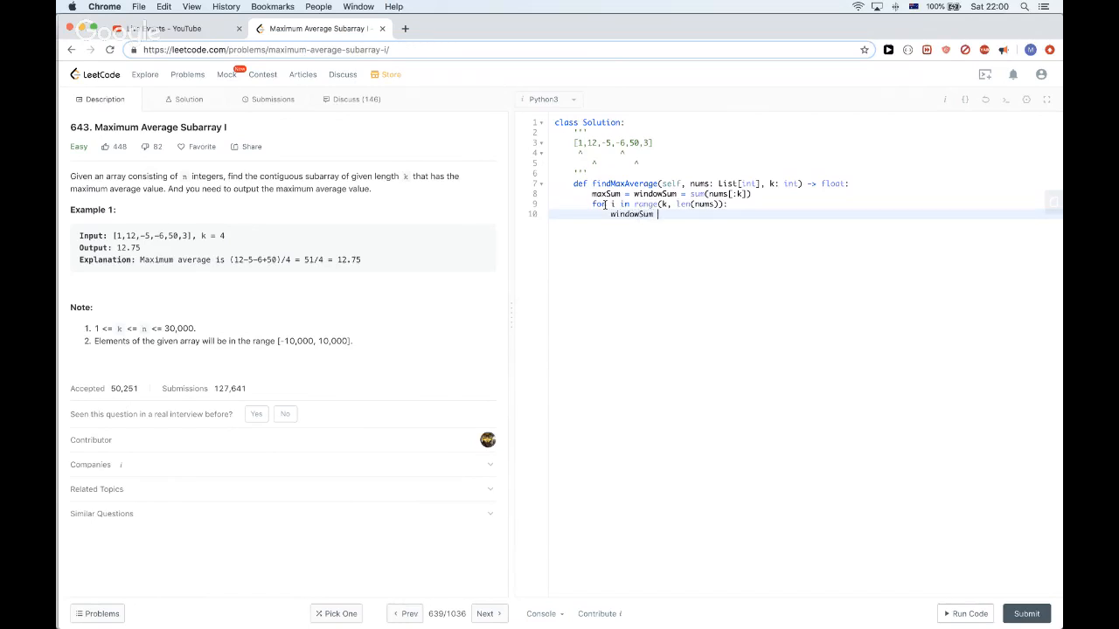
pyautogui.write('+= nums[i] -')
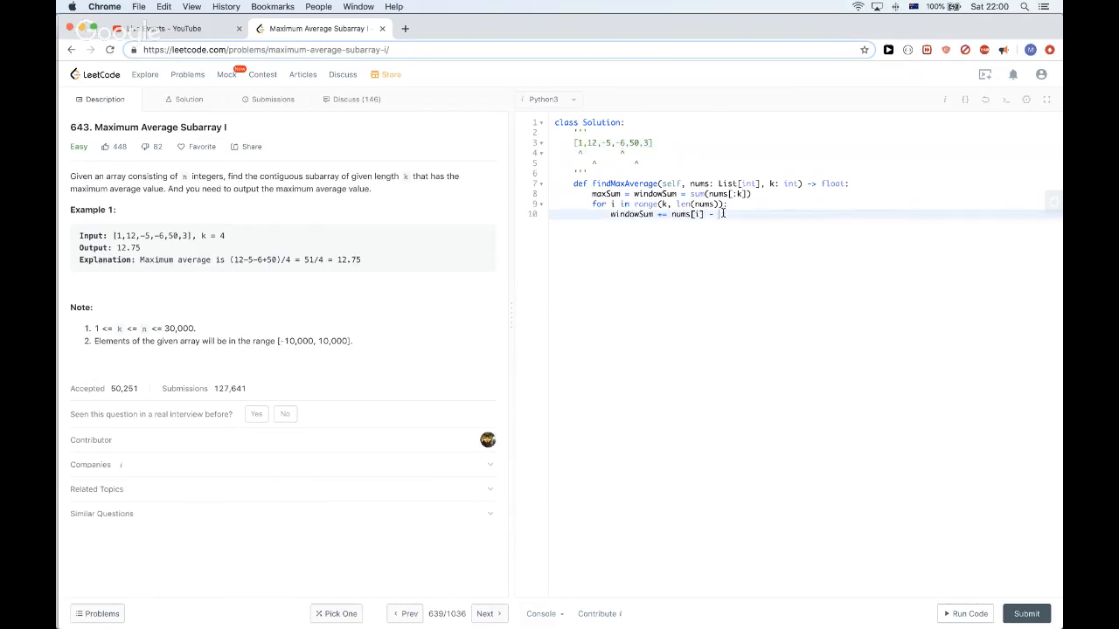
pyautogui.write('nums[i]')
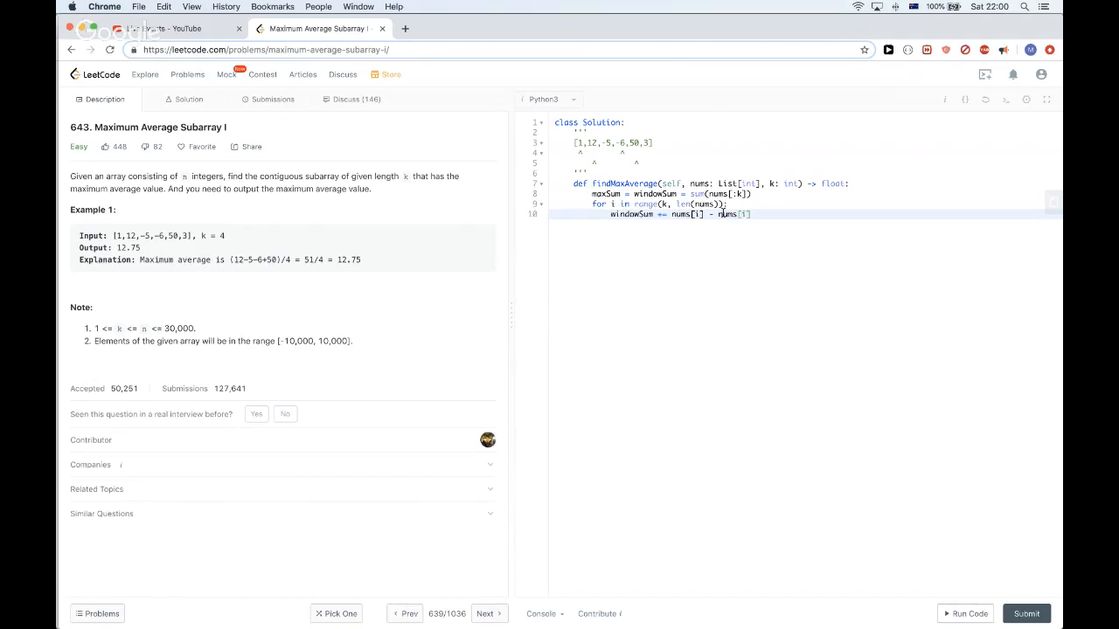
pyautogui.write('- k')
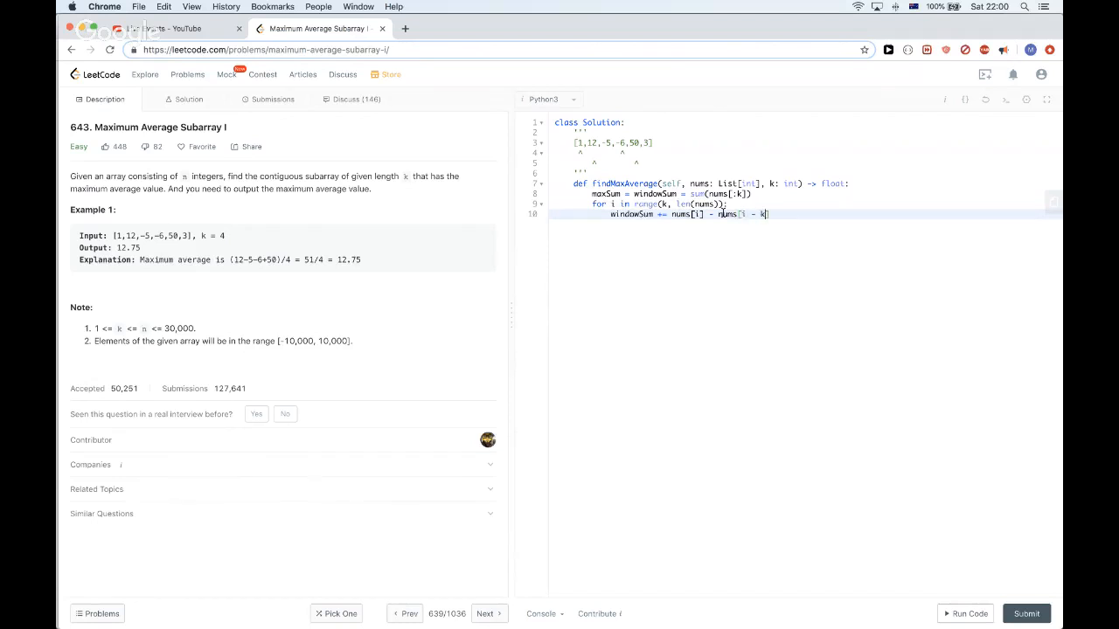
pyautogui.press('Enter')
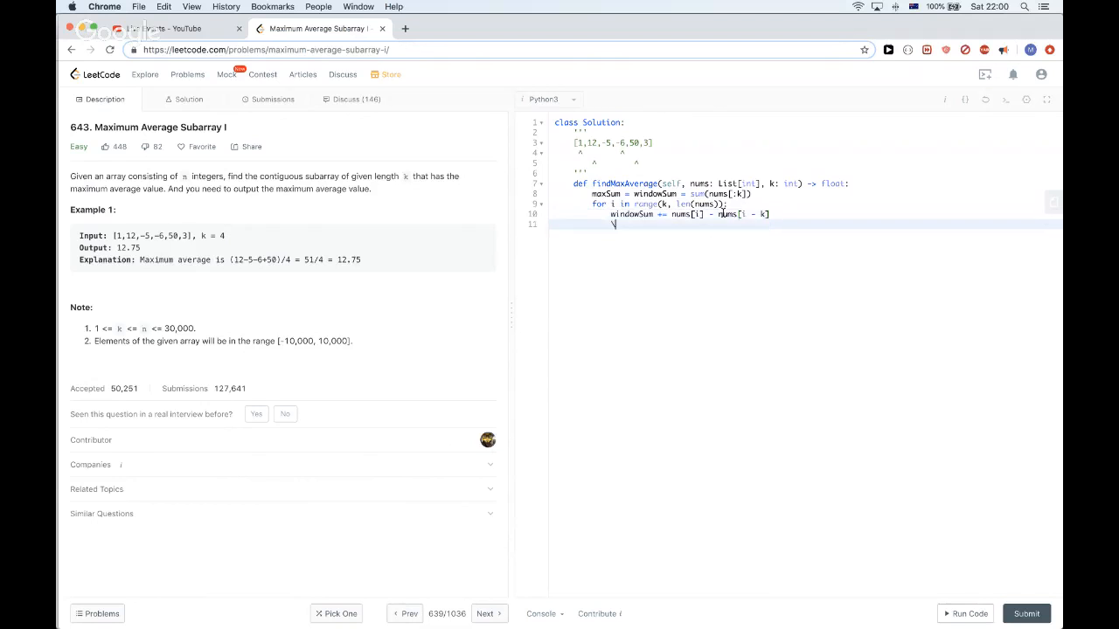
# Step: Update maxSum = max(maxSum, windowSum) inside the loop
pyautogui.write('maxSum =')
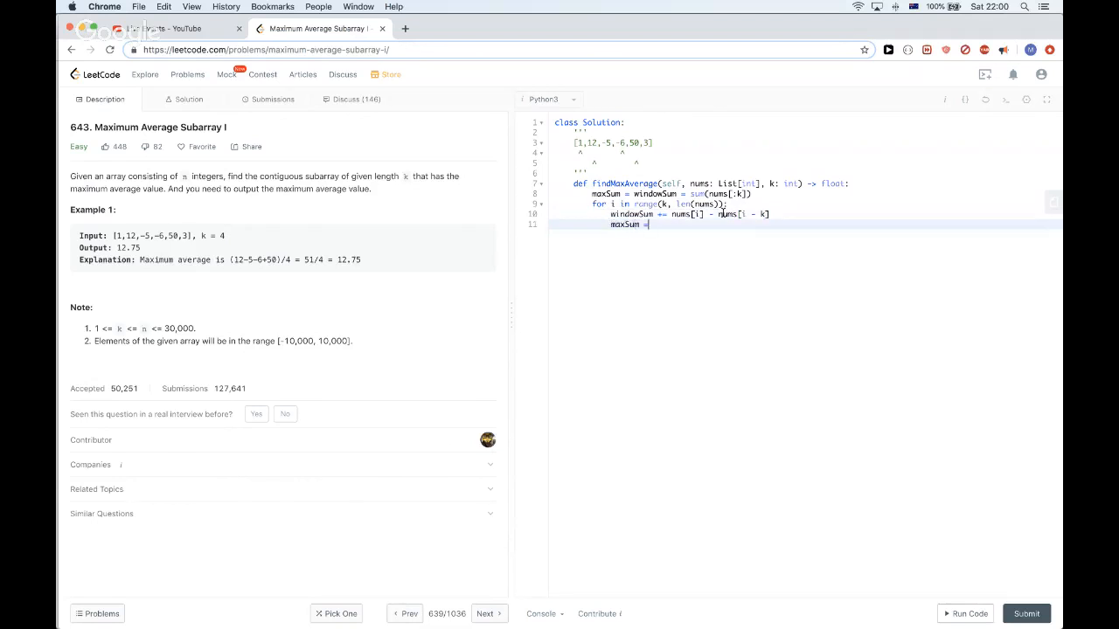
pyautogui.write('max()')
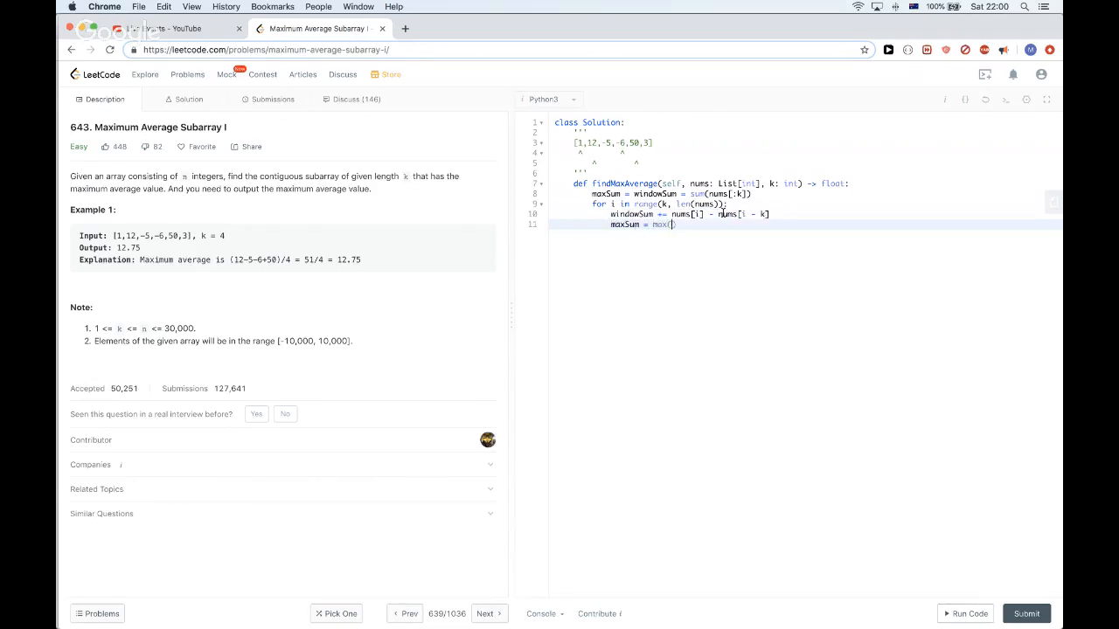
pyautogui.write('maxSum, window')
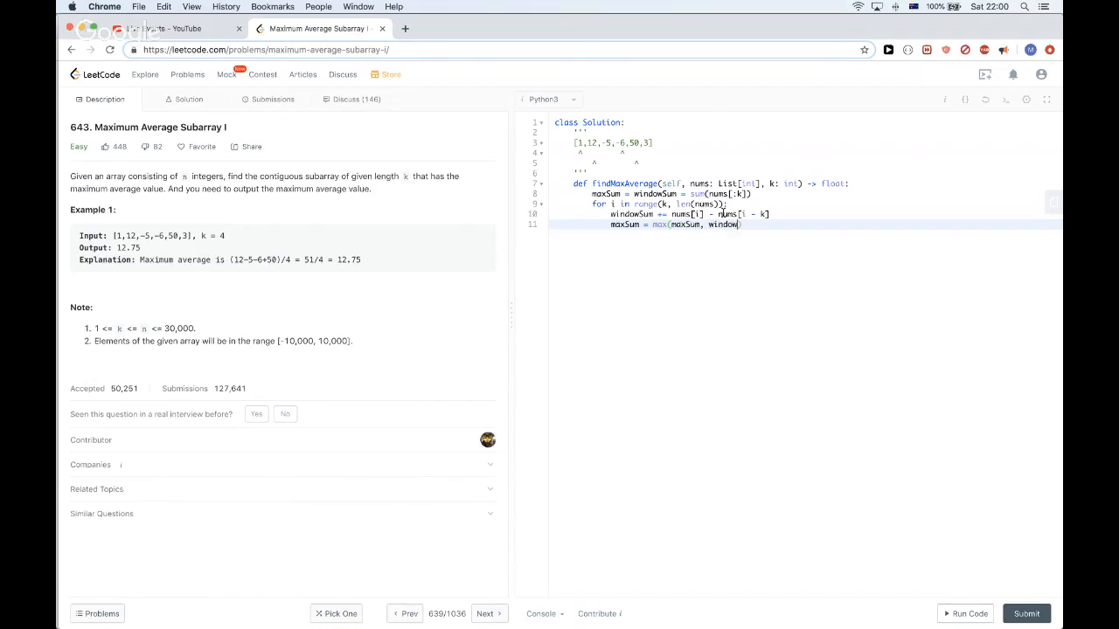
pyautogui.write('Sum')
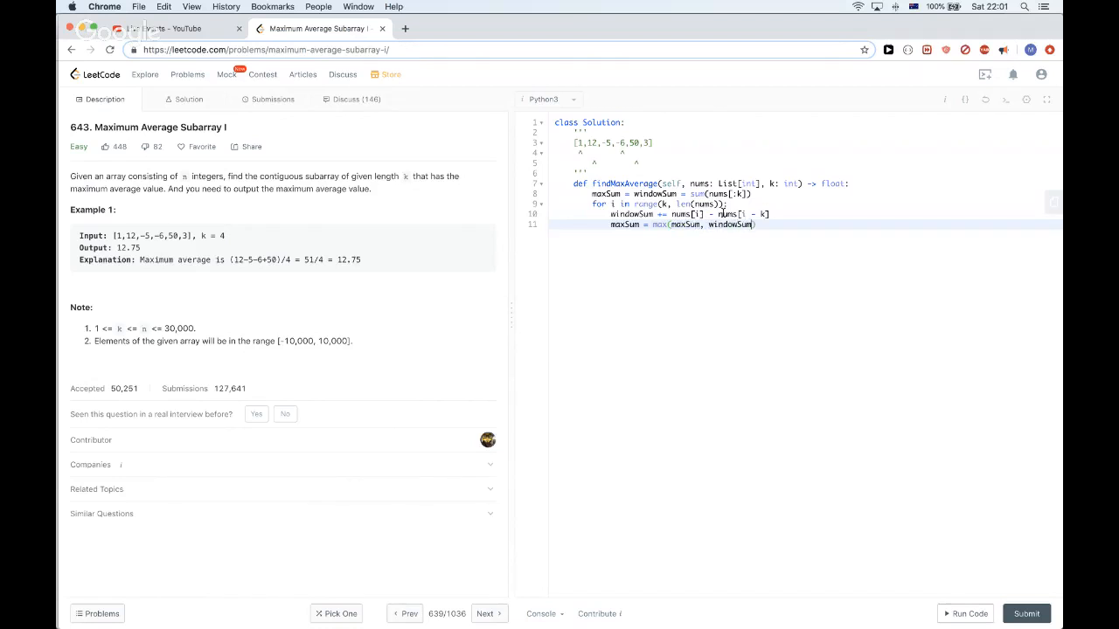
pyautogui.press('enter')
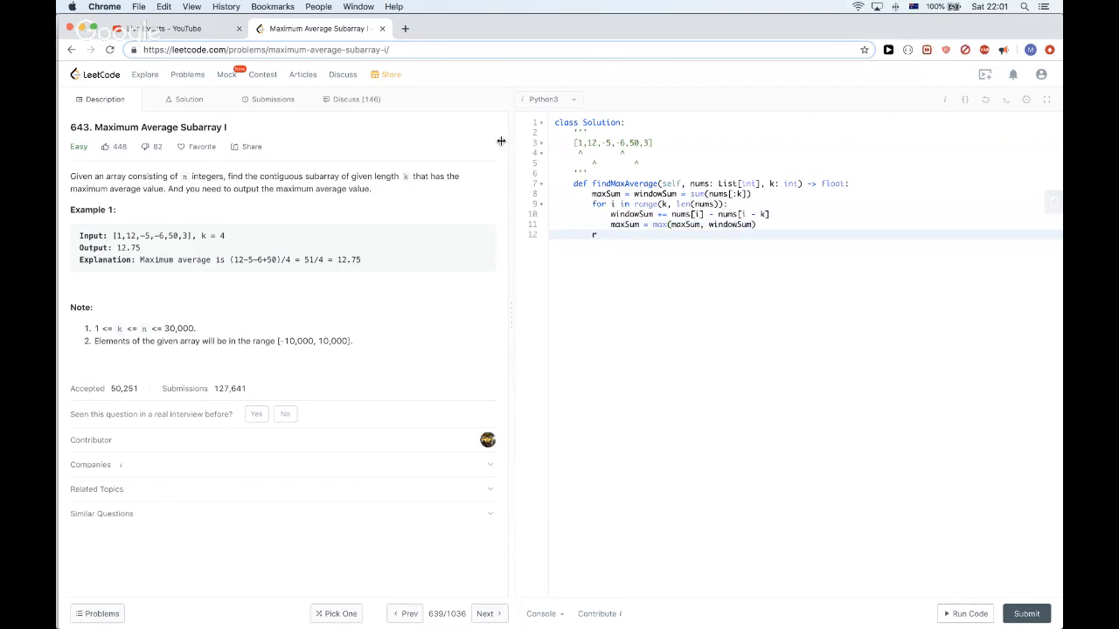
# Step: End the method with return maxSum / k and bring up the custom test case input
pyautogui.write('eturn')
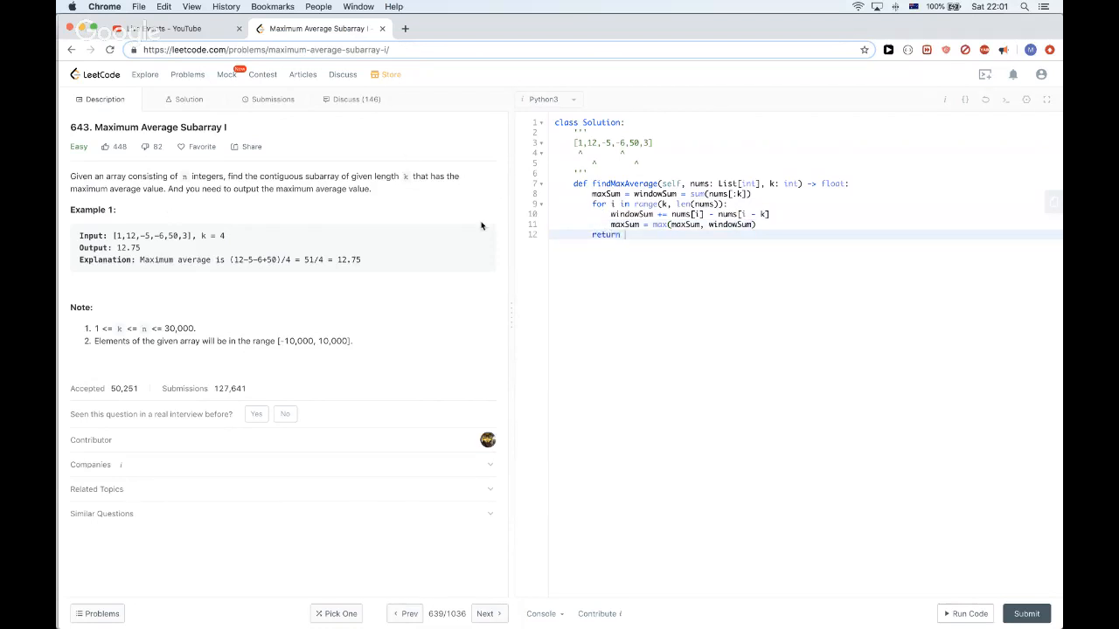
pyautogui.write('maxSum /')
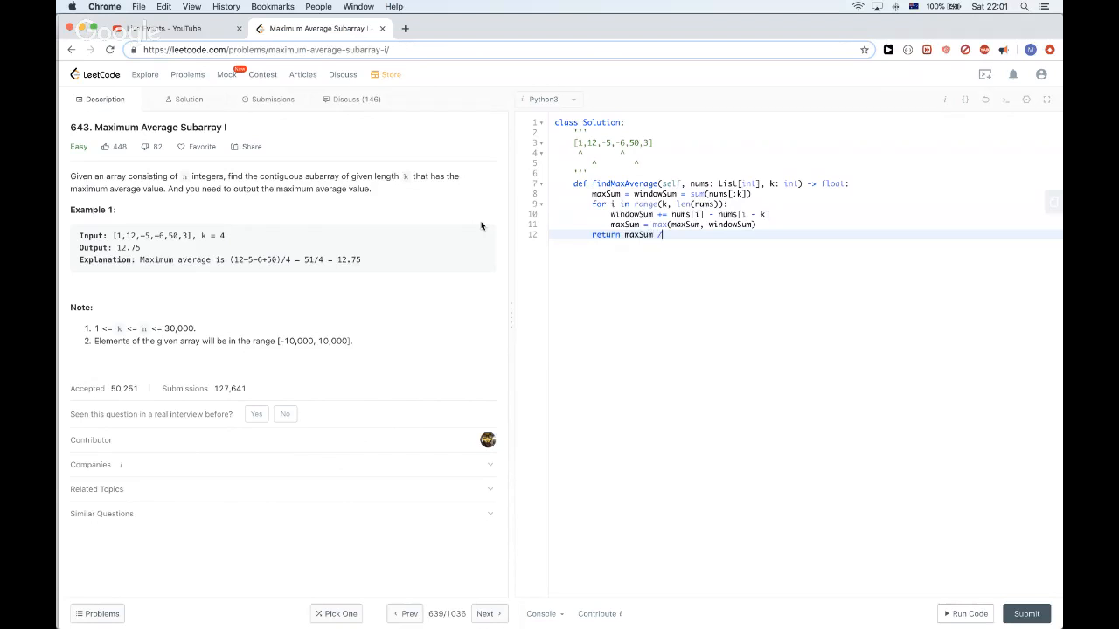
pyautogui.write('k')
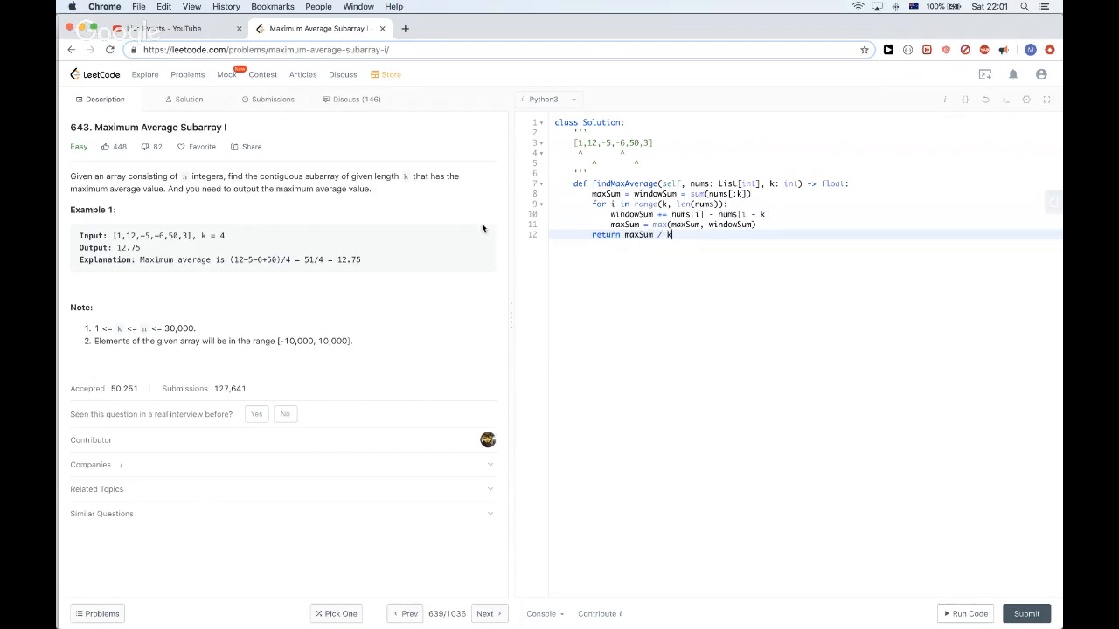
pyautogui.click(968, 614)
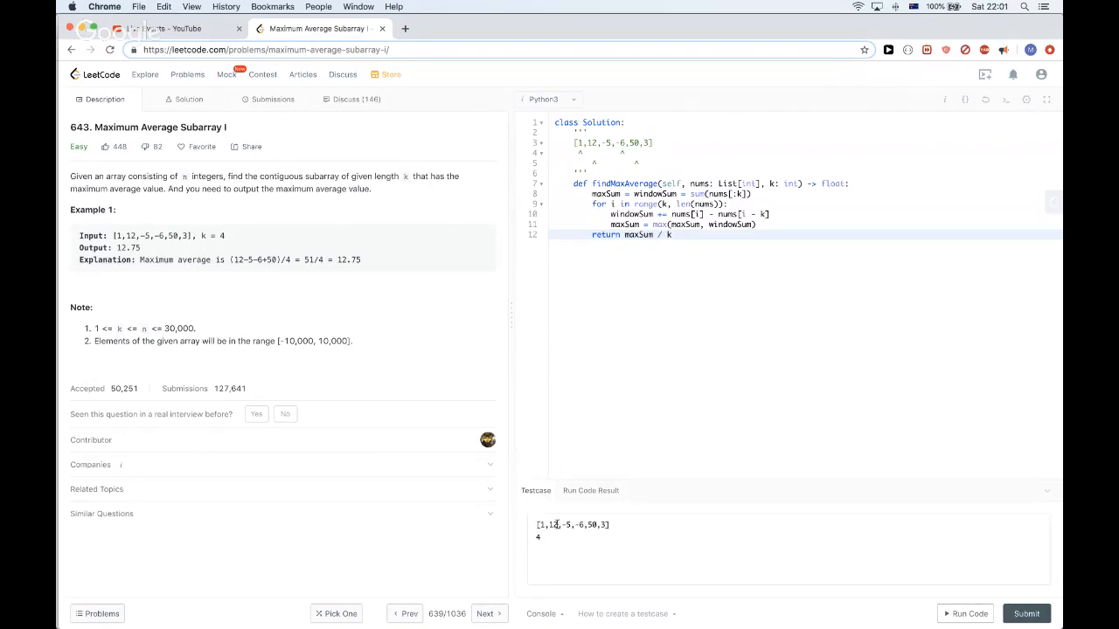
# Step: Run the code on edited custom test cases and compare outputs with expected
pyautogui.moveTo(576, 525); pyautogui.dragTo(609, 525)
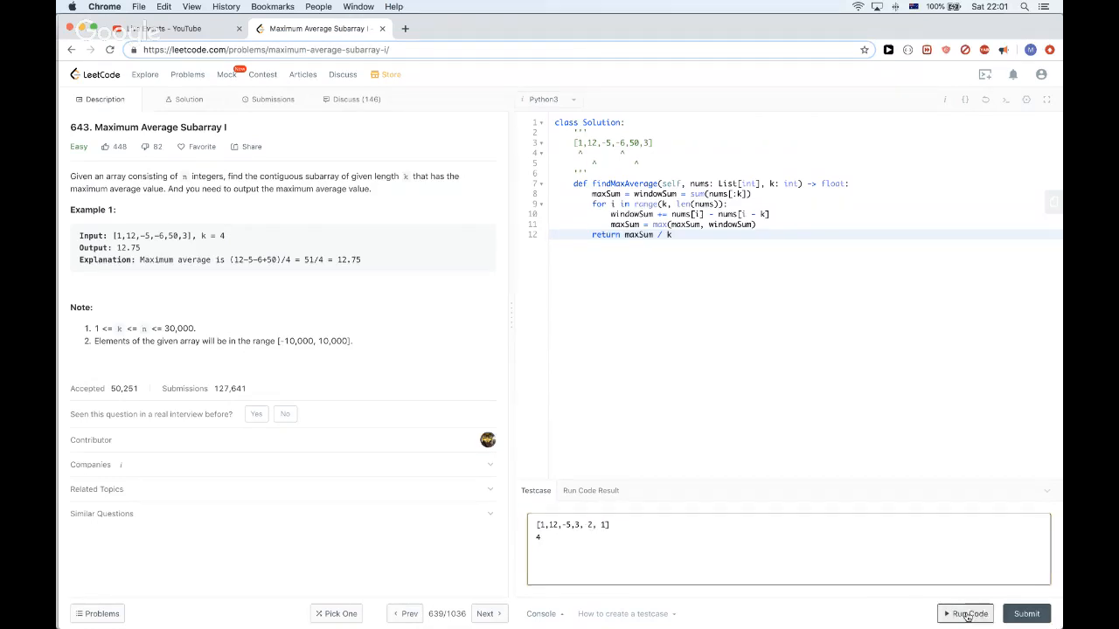
pyautogui.click(965, 612)
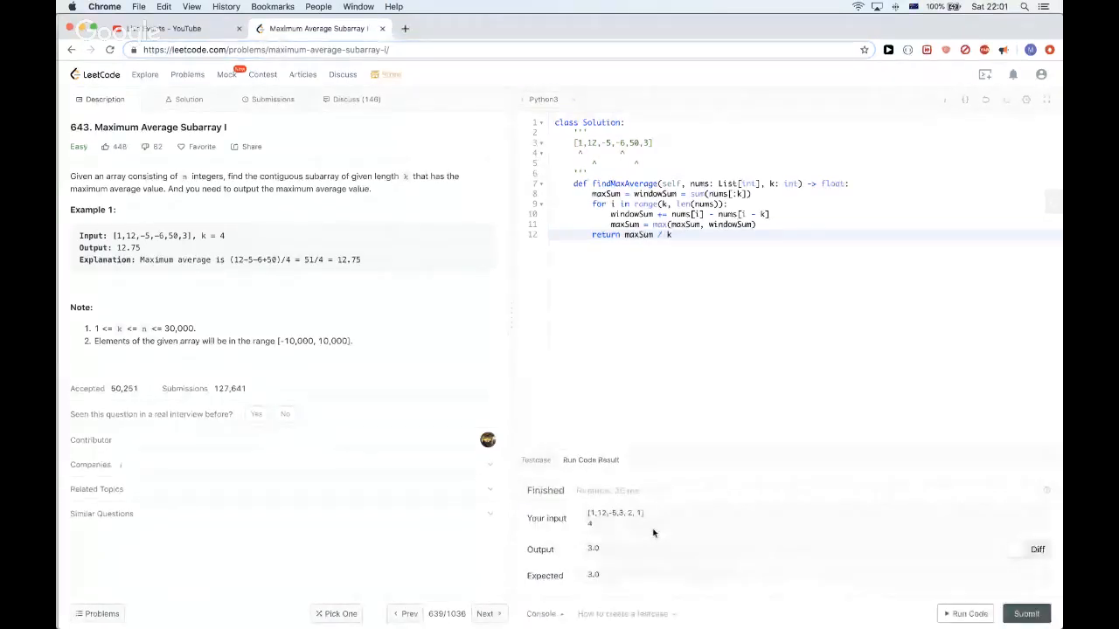
pyautogui.click(535, 489)
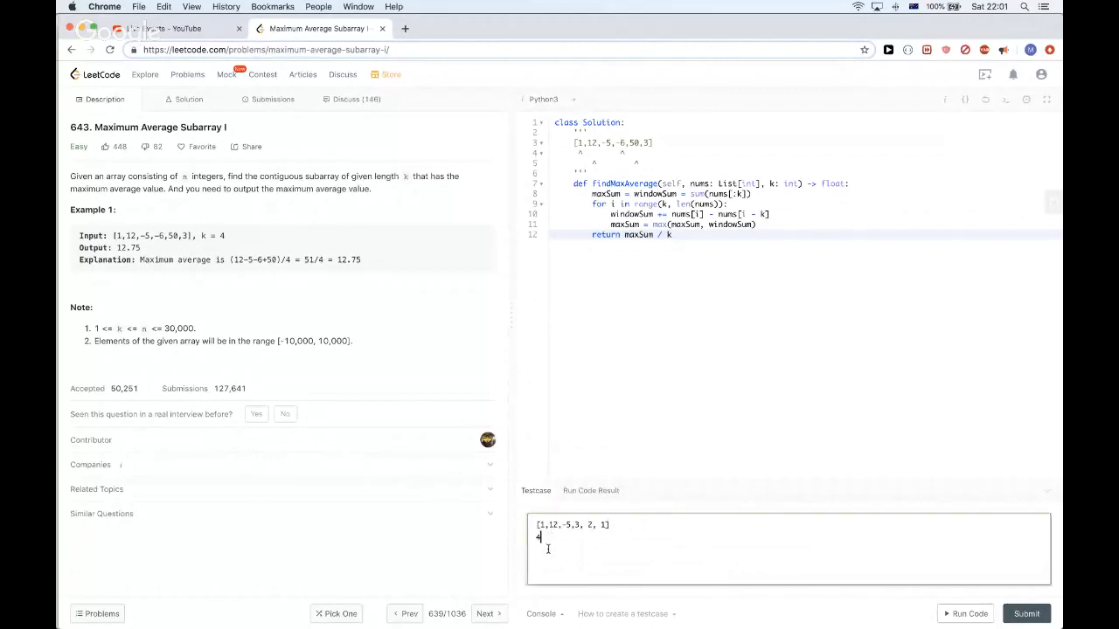
pyautogui.click(1025, 613)
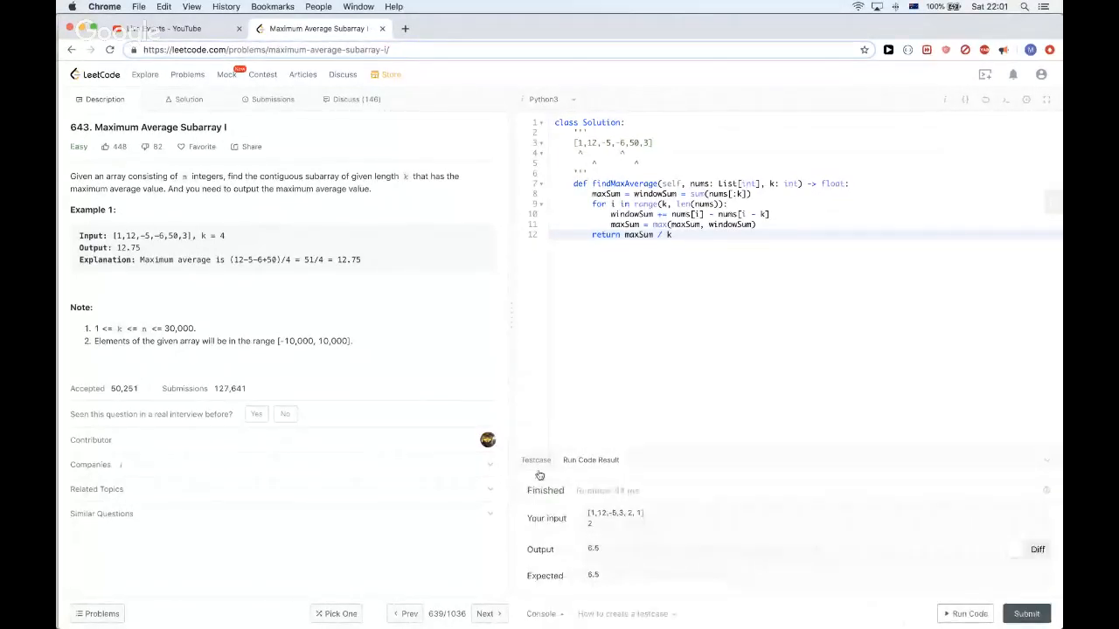
# Step: Run the all-ones case [1,1,1,1,1], then submit the solution for judging
pyautogui.click(535, 460)
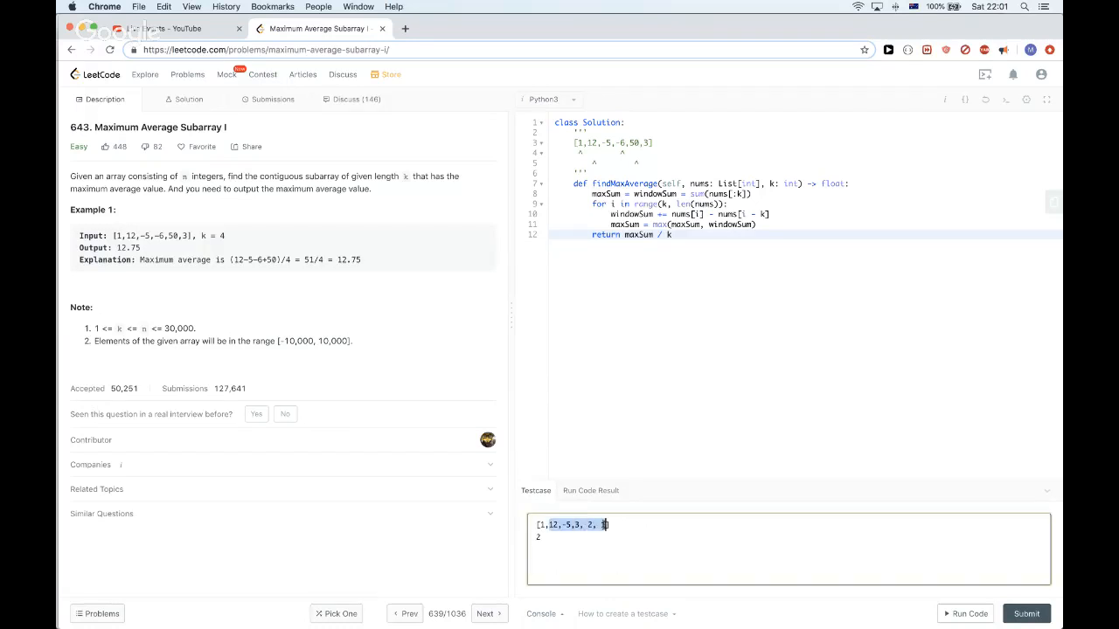
pyautogui.write('[1,1,1,1,1]')
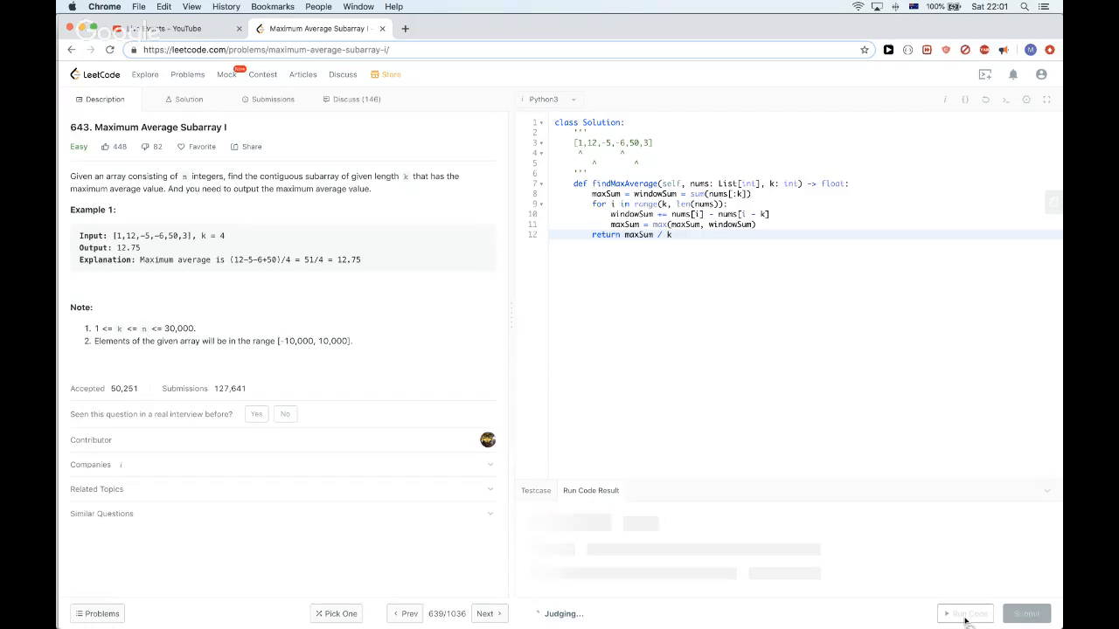
pyautogui.click(965, 614)
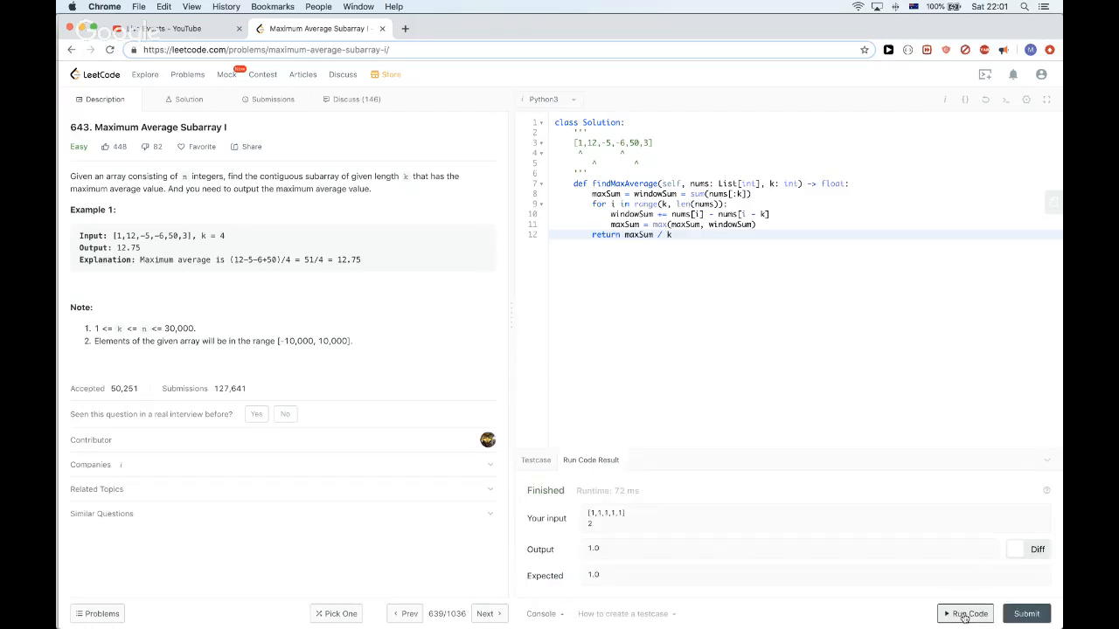
pyautogui.click(1024, 612)
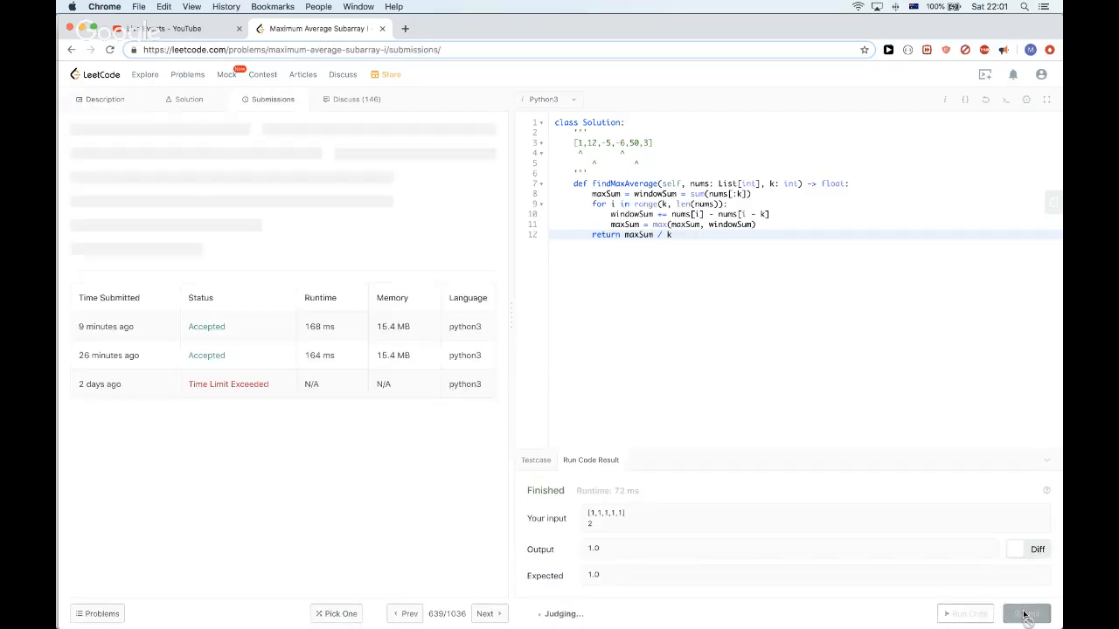
# Step: See the submission accepted, then return to the problem description
pyautogui.click(1024, 611)
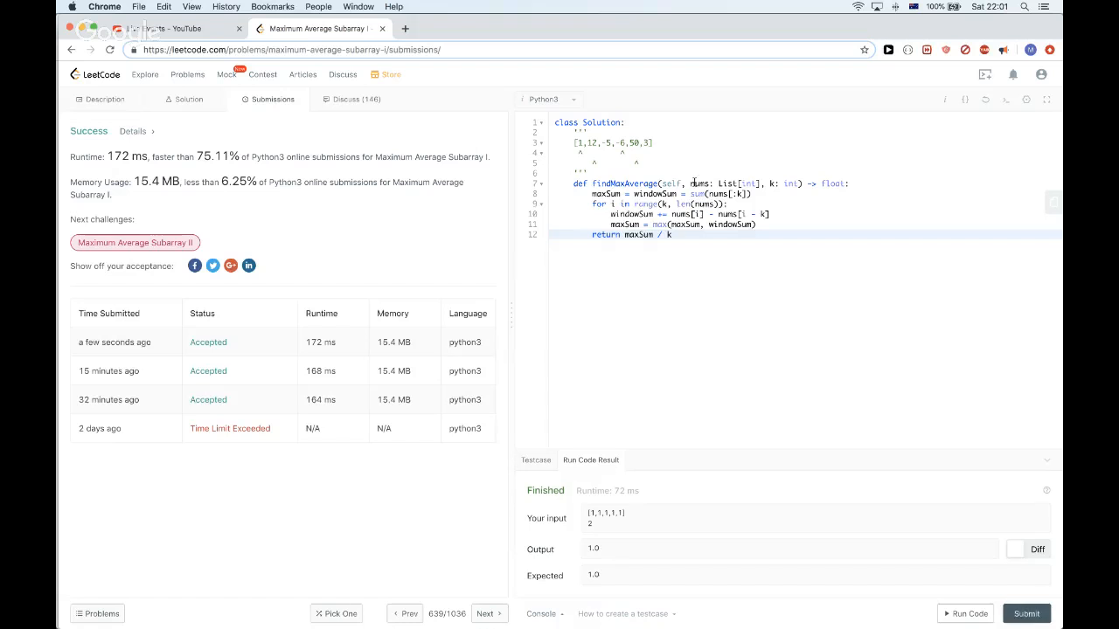
pyautogui.click(105, 98)
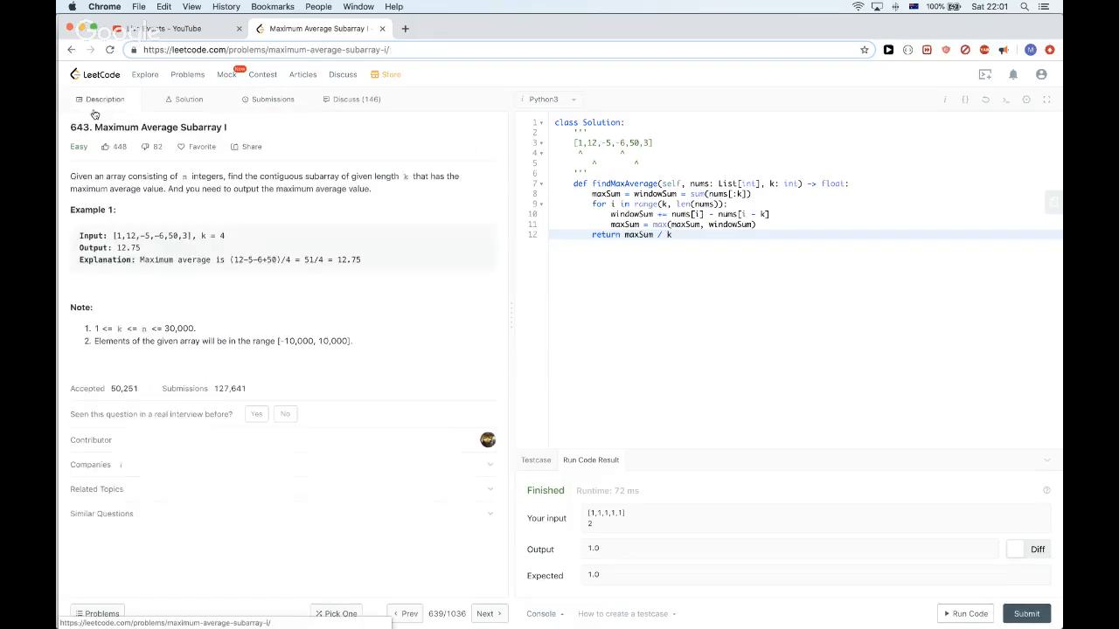